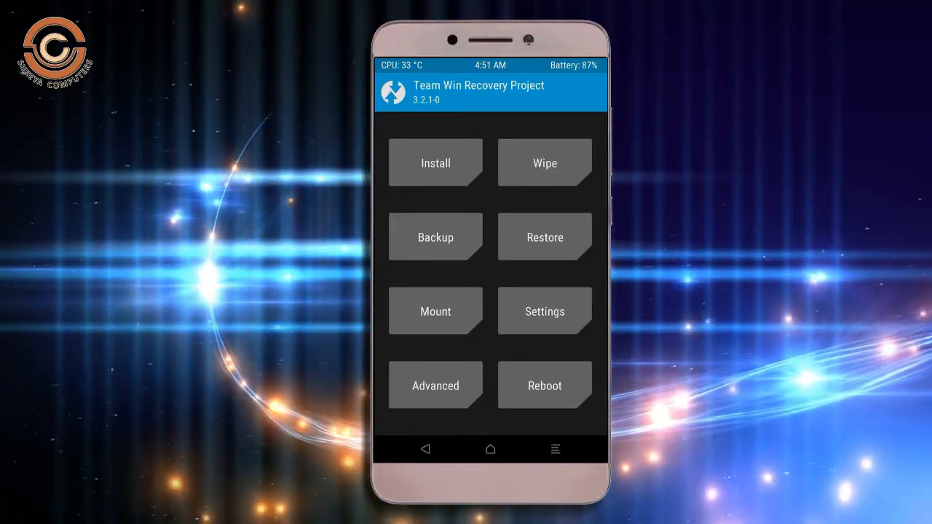
- Start a full device backup in TWRP and let it complete (5549 MB)
{"action": "left_click", "coordinate": [434, 236]}
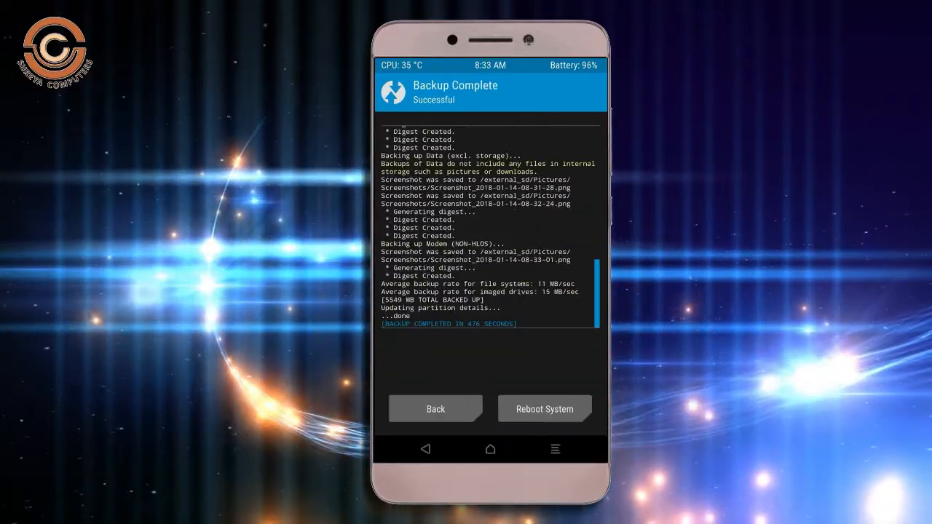
- Advanced-wipe Dalvik/ART Cache, System, Data and Cache, then return to the TWRP home screen
{"action": "left_click", "coordinate": [434, 407]}
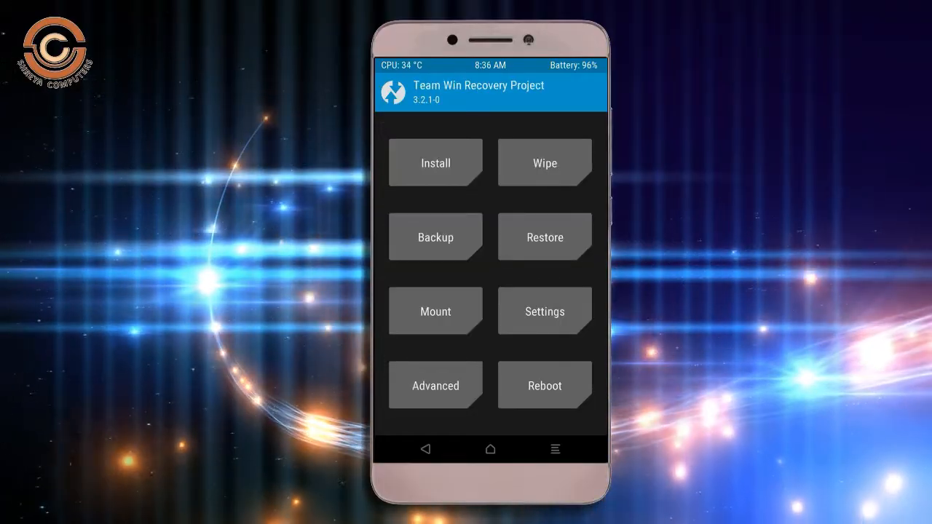
{"action": "left_click", "coordinate": [545, 163]}
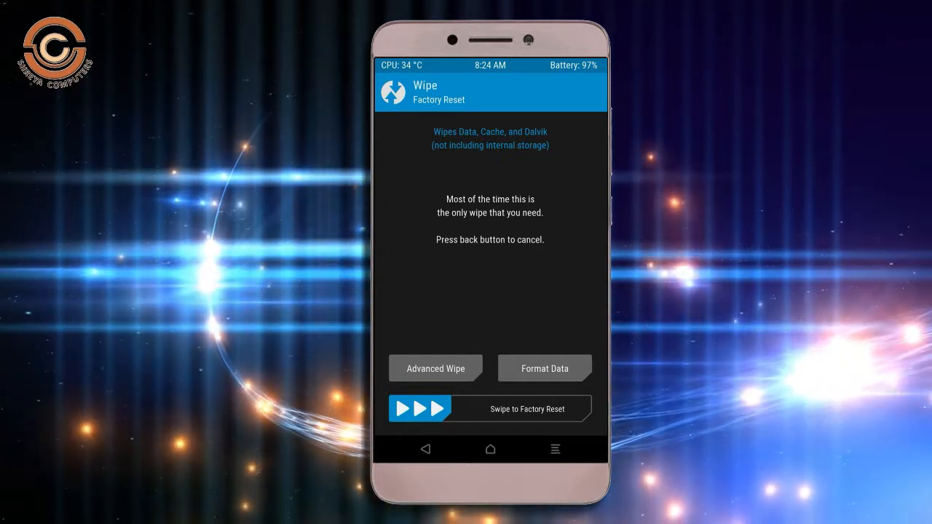
{"action": "left_click", "coordinate": [434, 368]}
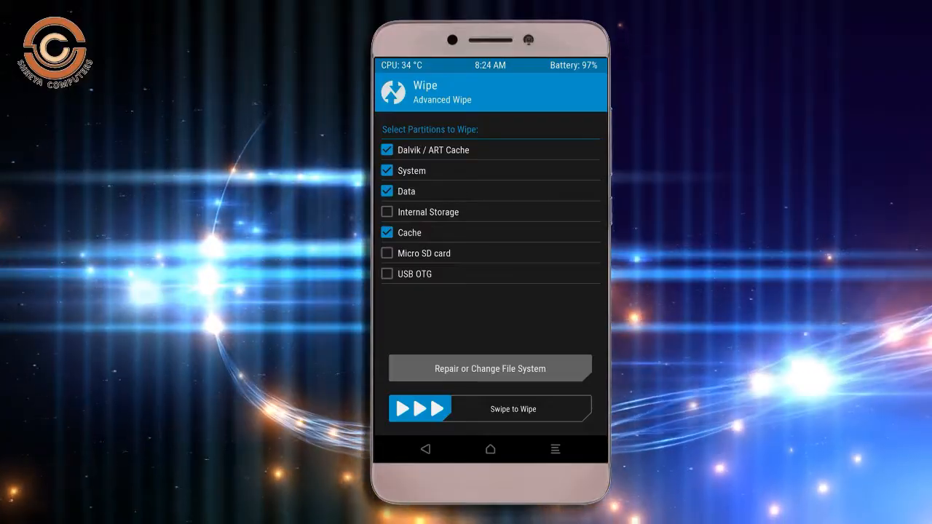
{"action": "left_click_drag", "start_coordinate": [419, 408], "coordinate": [550, 408]}
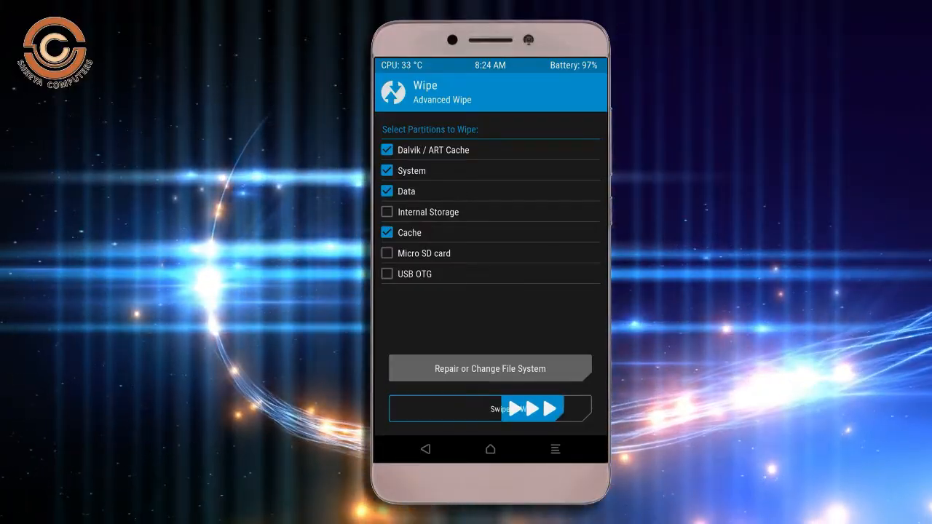
{"action": "left_click_drag", "start_coordinate": [451, 408], "coordinate": [568, 408]}
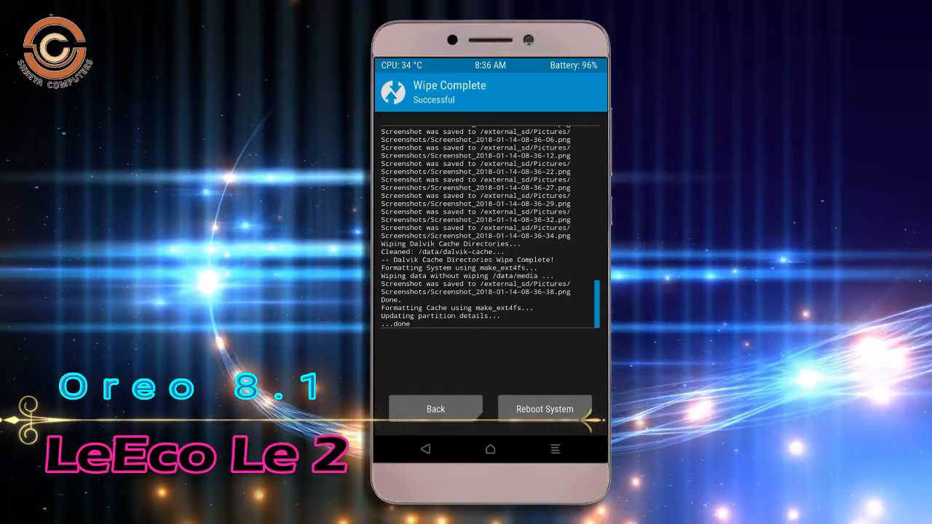
{"action": "left_click", "coordinate": [434, 408]}
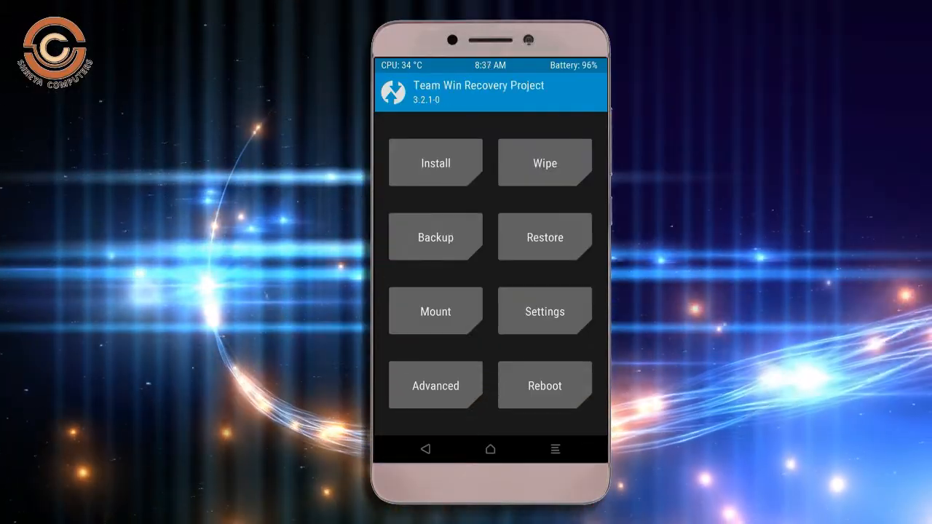
- Install lineage OS Ver 15.1 Build_2018.zip from the micro SD card and confirm the flash
{"action": "left_click", "coordinate": [434, 163]}
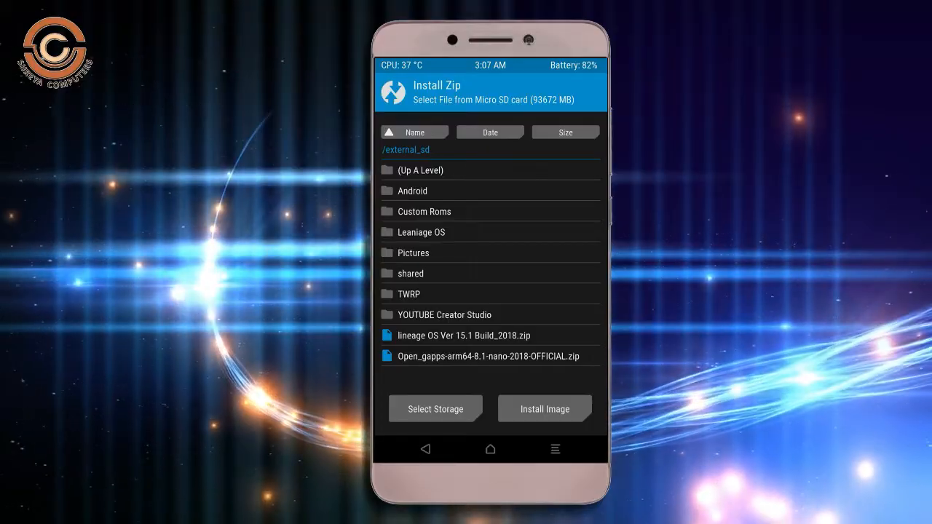
{"action": "left_click", "coordinate": [463, 335]}
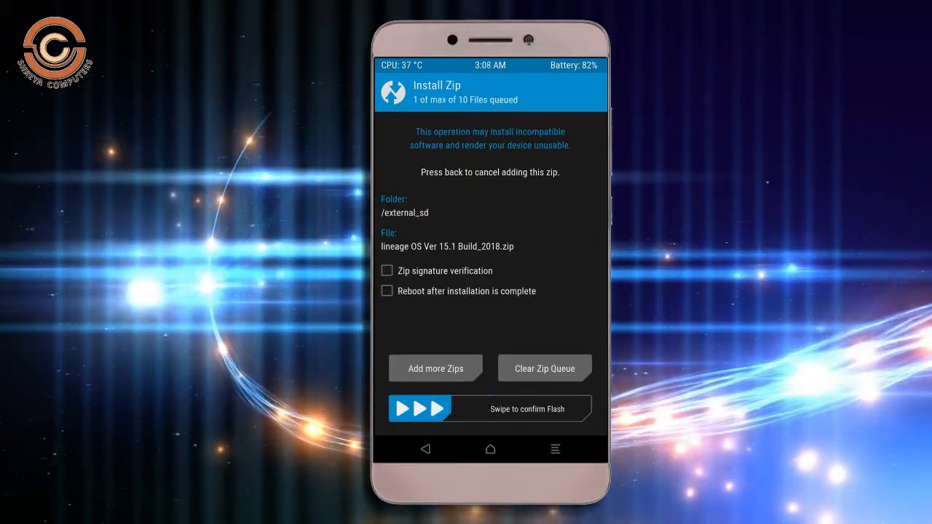
{"action": "left_click_drag", "start_coordinate": [408, 408], "coordinate": [582, 408]}
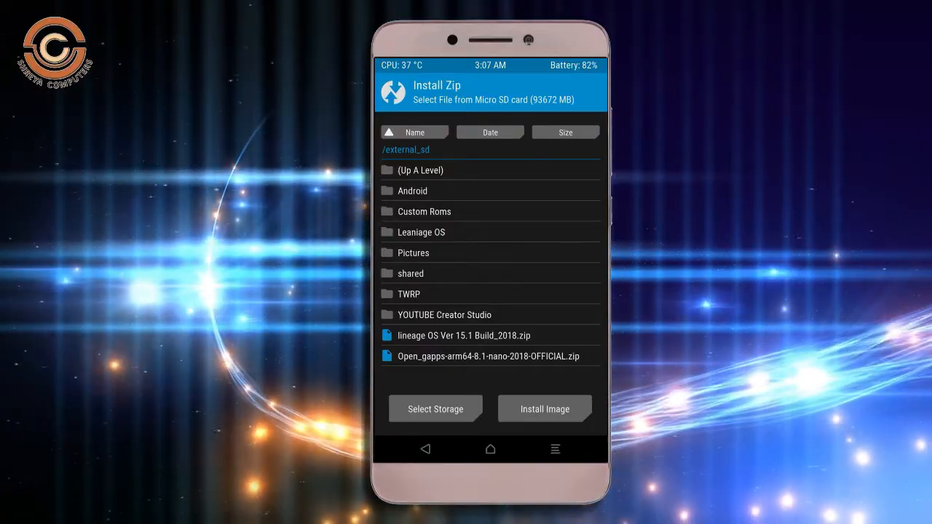
- Flash the Open GApps zip, then reboot the phone into the new LineageOS system
{"action": "left_click", "coordinate": [489, 355]}
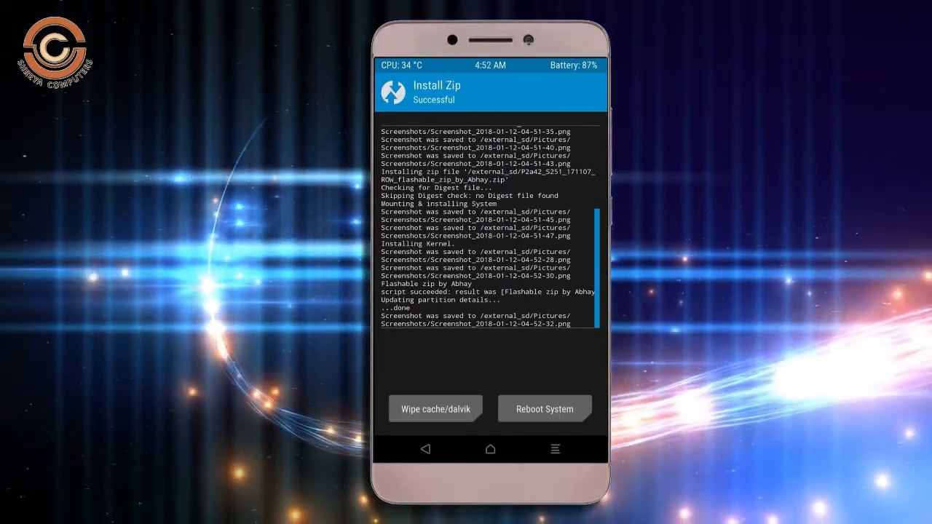
{"action": "left_click", "coordinate": [436, 408]}
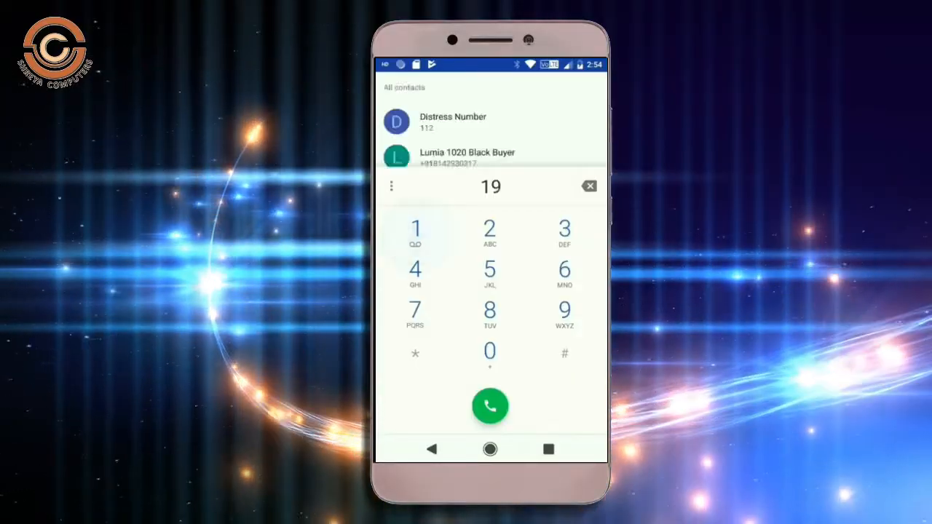
- Tour the dialer and quick settings tile editor, then launch Google Play Music from the home screen
{"action": "left_click", "coordinate": [489, 404]}
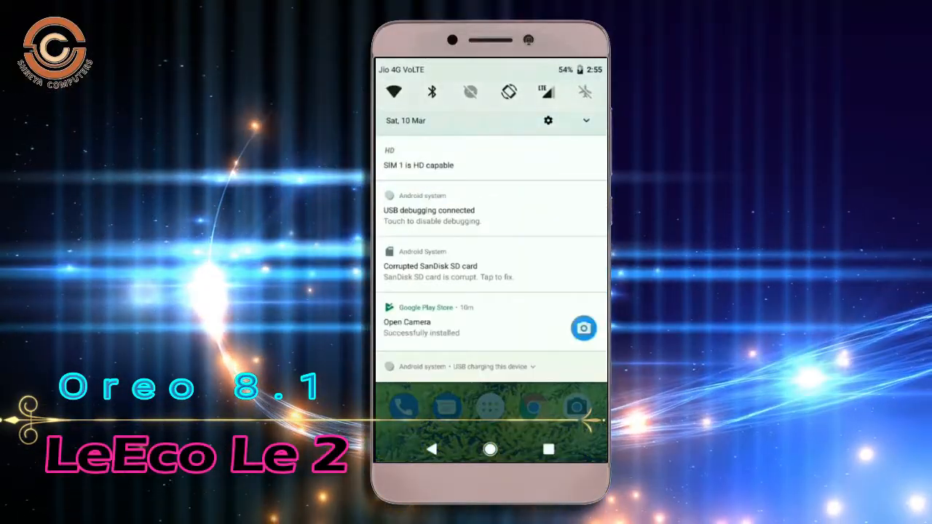
{"action": "left_click", "coordinate": [548, 119]}
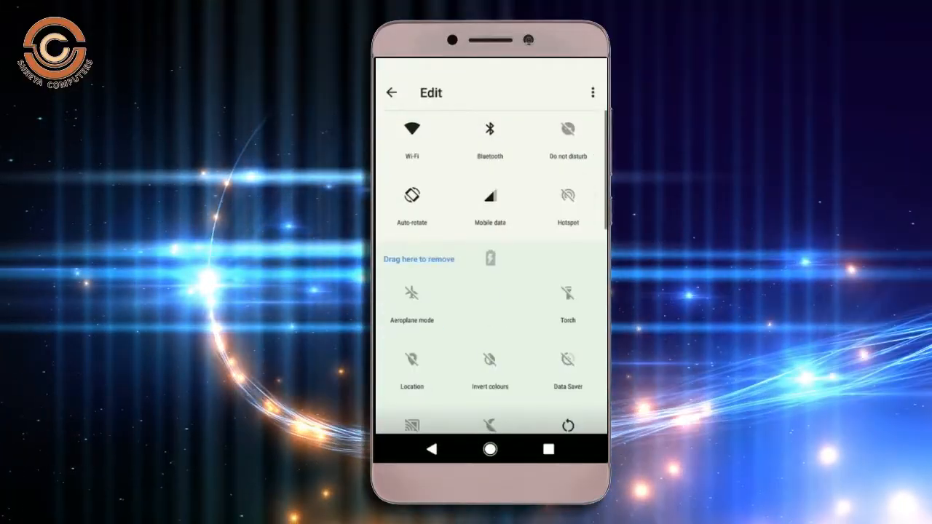
{"action": "left_click", "coordinate": [391, 93]}
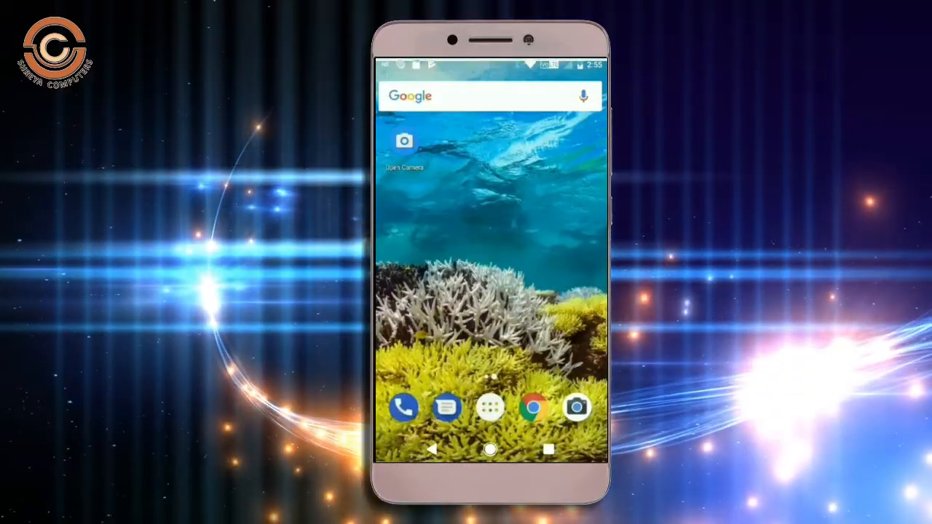
{"action": "left_click", "coordinate": [583, 97]}
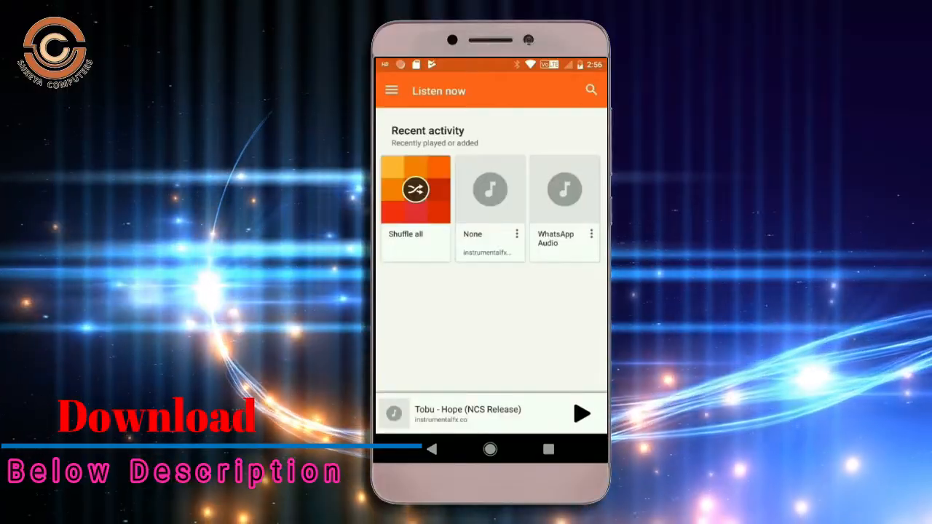
- Play Tobu - Hope (NCS Release) in Play Music, then bring up the app drawer of installed apps
{"action": "left_click", "coordinate": [581, 413]}
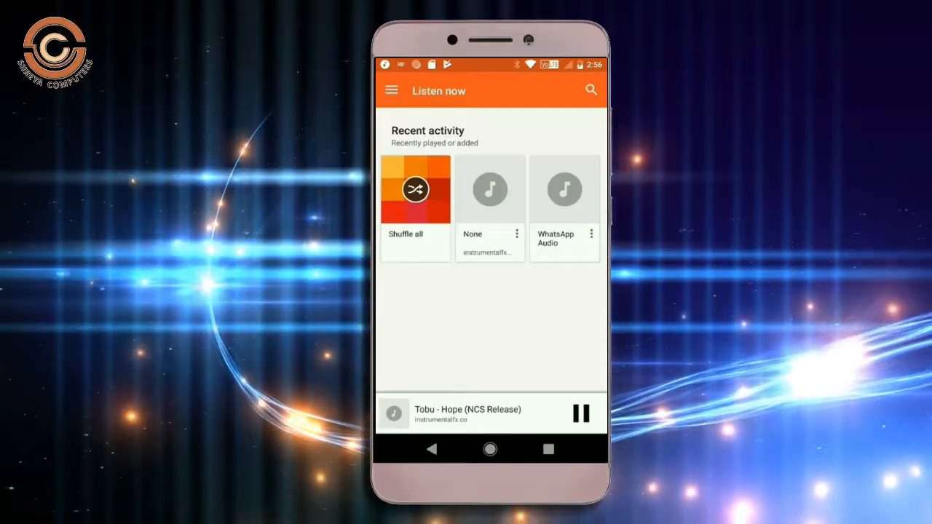
{"action": "left_click", "coordinate": [466, 413]}
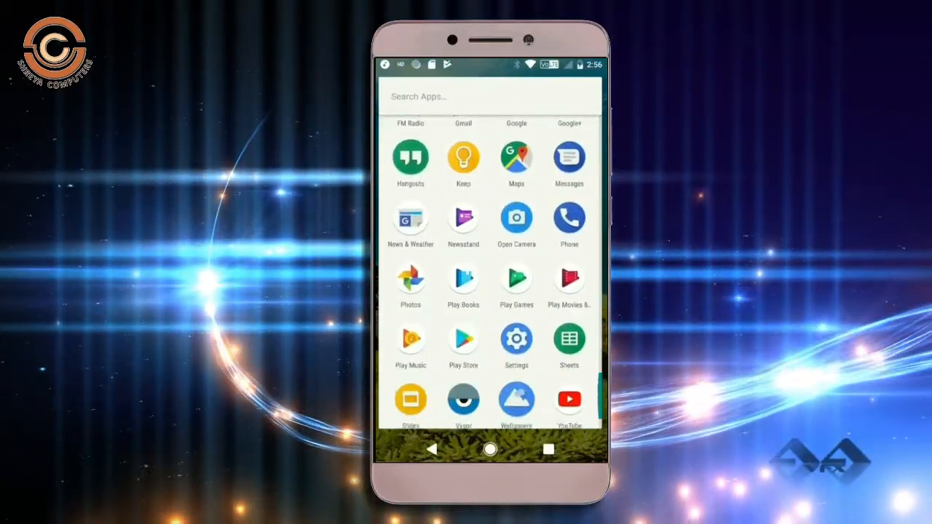
{"action": "left_click", "coordinate": [515, 218]}
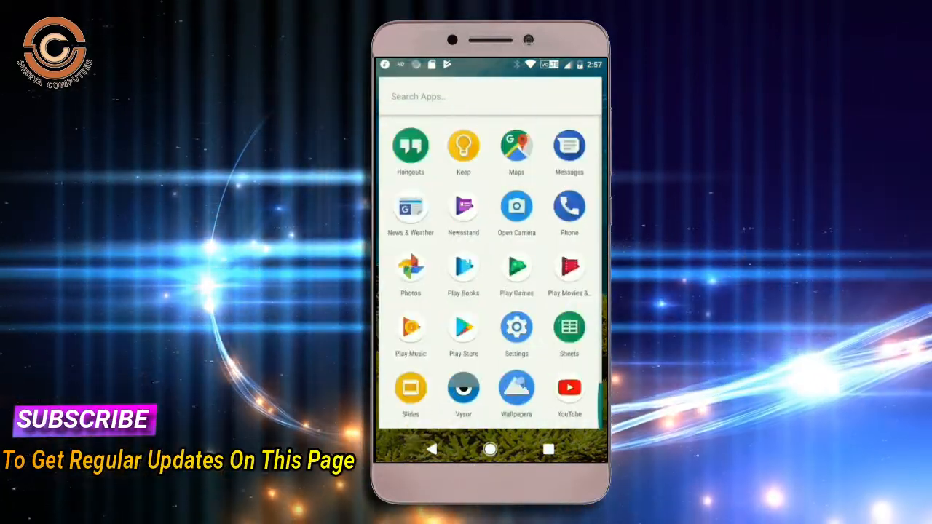
- In Settings > Network & Internet, switch Wi-Fi off
{"action": "left_click", "coordinate": [515, 327]}
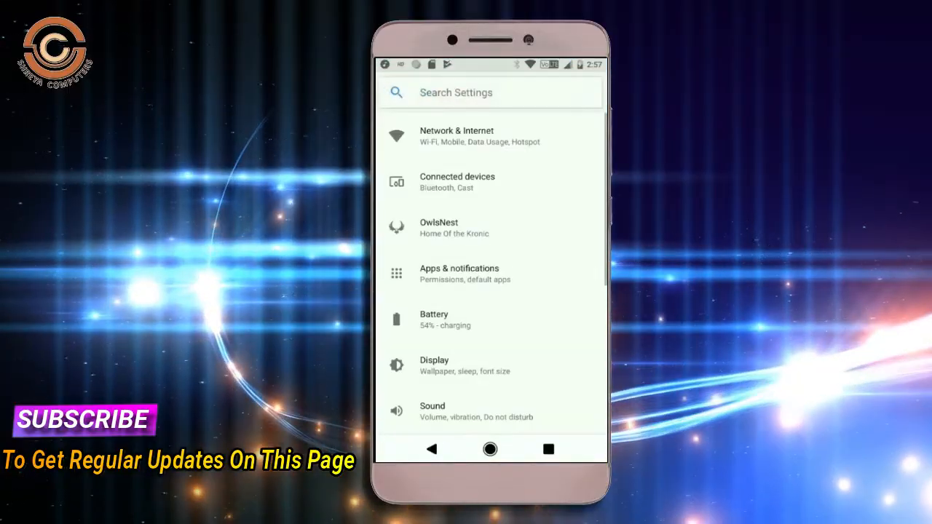
{"action": "left_click", "coordinate": [458, 137]}
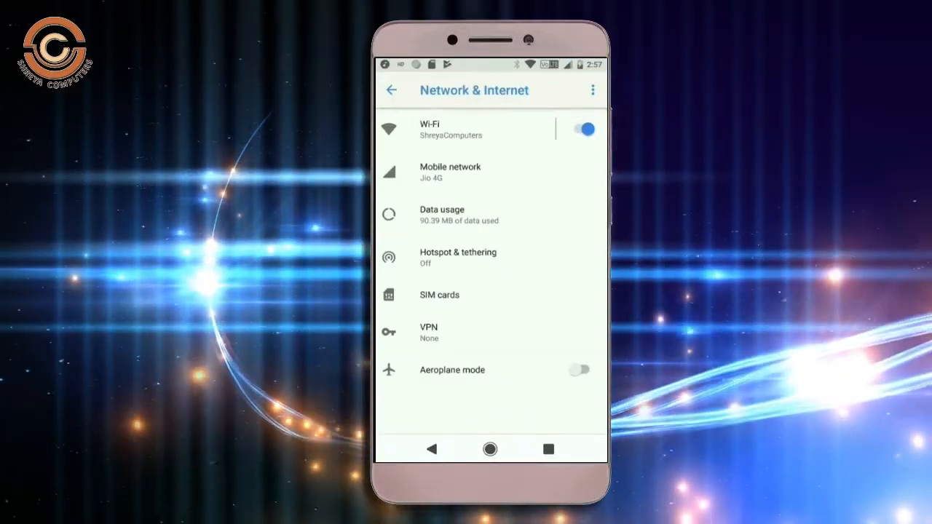
{"action": "left_click", "coordinate": [579, 128]}
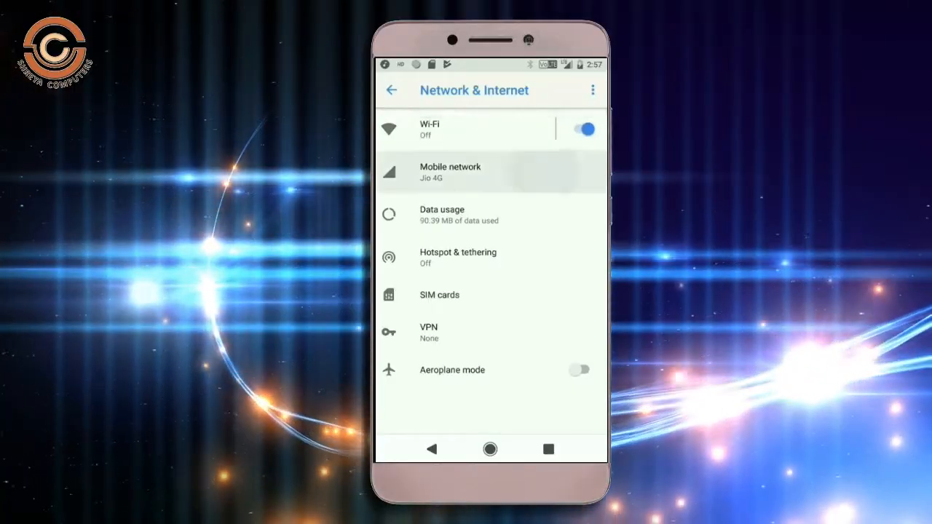
- In Display settings, turn Night Light on and move to the Font size page
{"action": "left_click", "coordinate": [450, 172]}
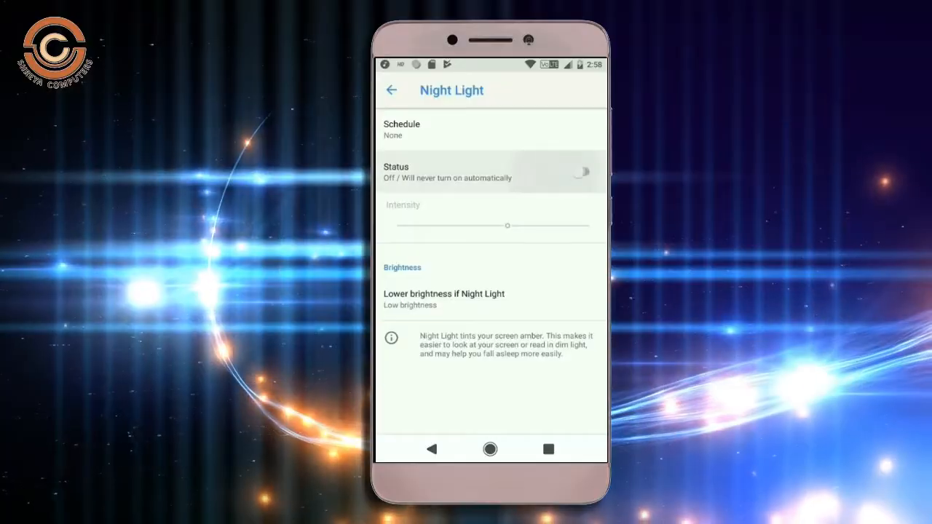
{"action": "left_click", "coordinate": [582, 172]}
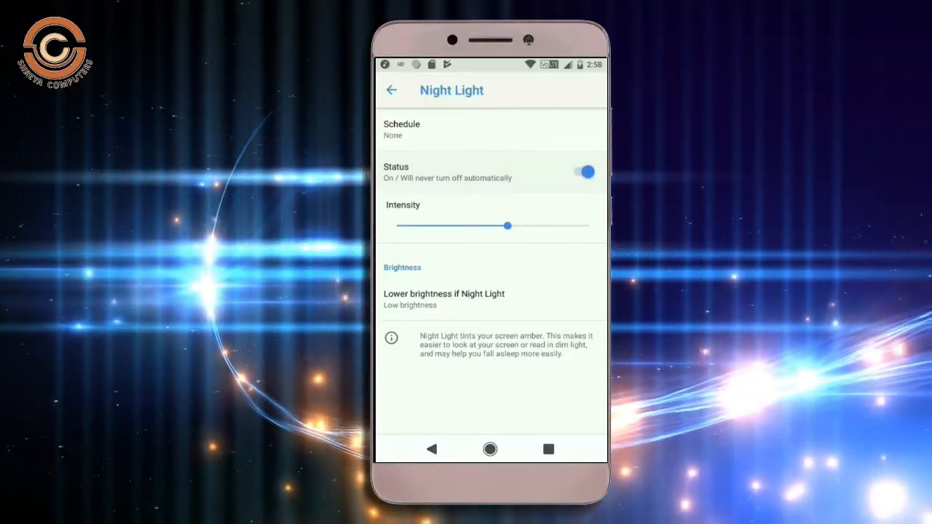
{"action": "left_click", "coordinate": [390, 90]}
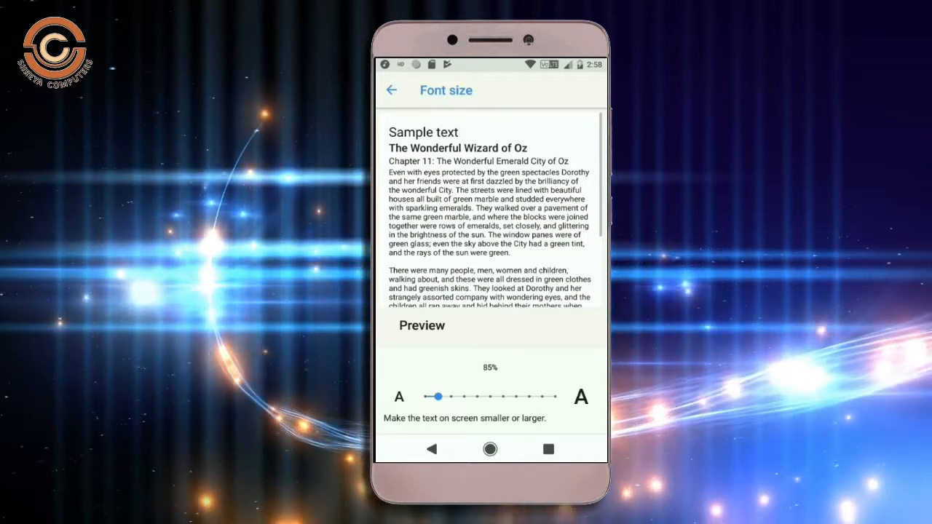
- Keep font size at 85% and go into Security & location settings
{"action": "left_click_drag", "start_coordinate": [437, 396], "coordinate": [476, 395]}
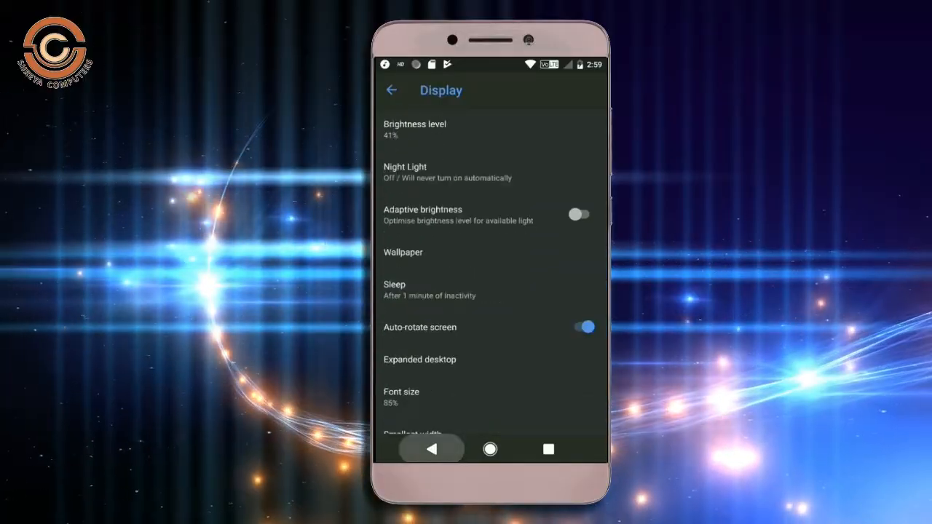
{"action": "left_click", "coordinate": [391, 91]}
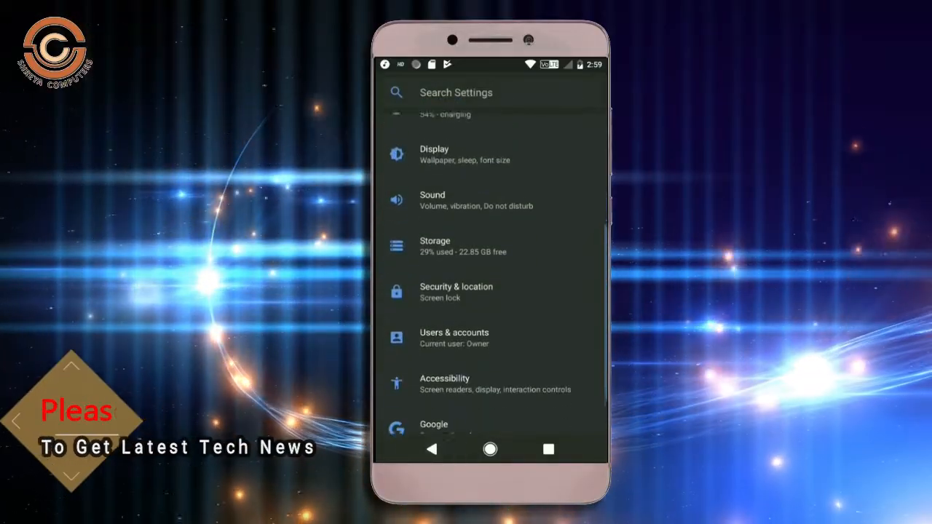
{"action": "left_click", "coordinate": [456, 291]}
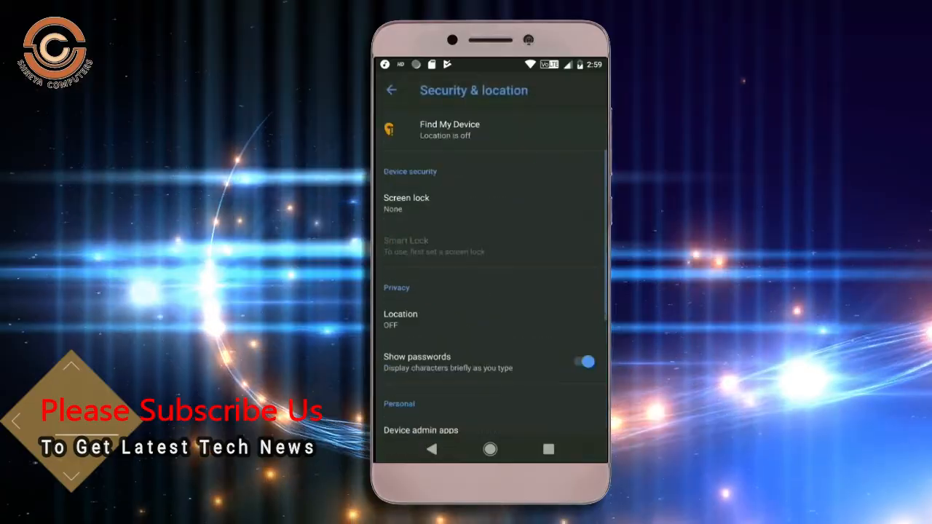
- Scroll through the security and accessibility pages and return to the main settings list
{"action": "scroll", "scroll_direction": "down", "scroll_amount": 3}
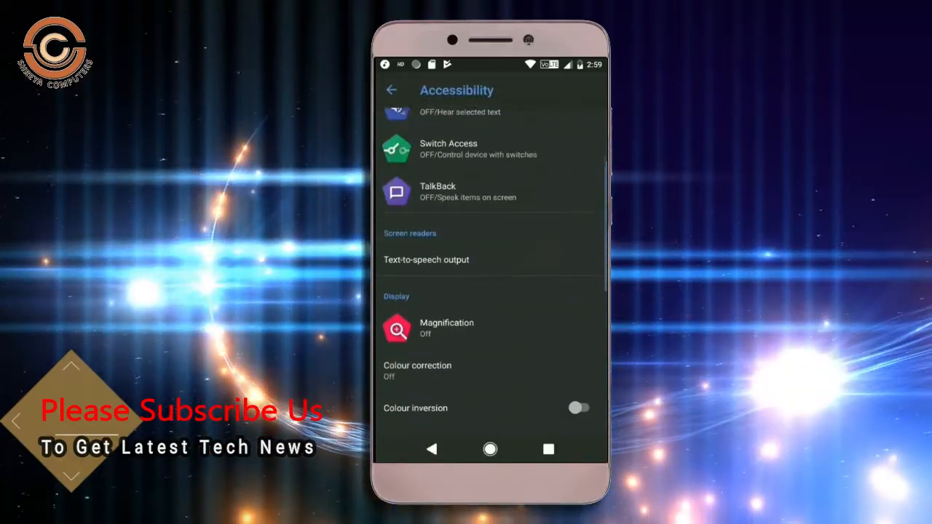
{"action": "scroll", "scroll_direction": "down", "scroll_amount": 3}
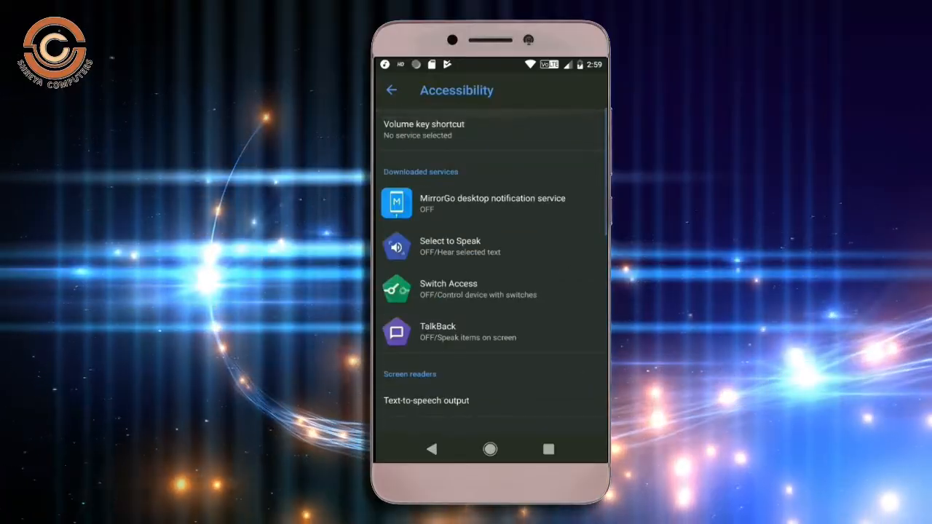
{"action": "left_click", "coordinate": [392, 90]}
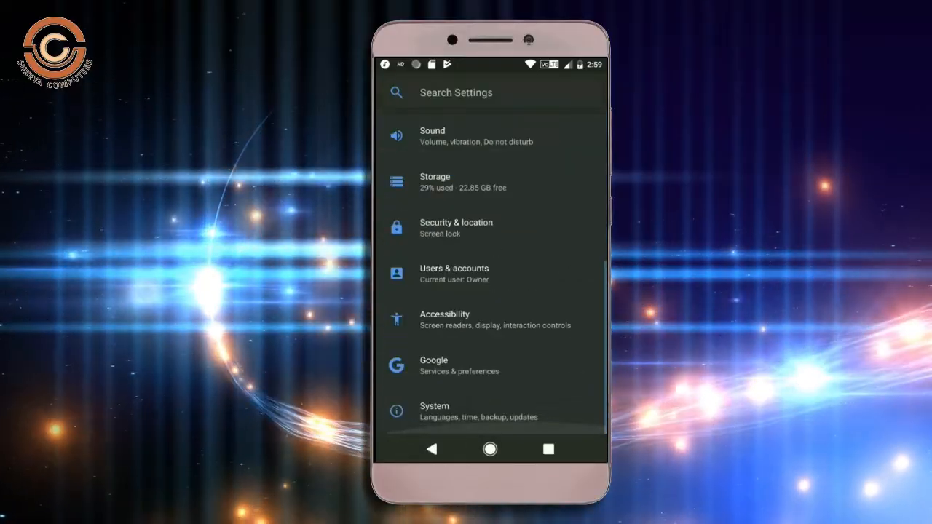